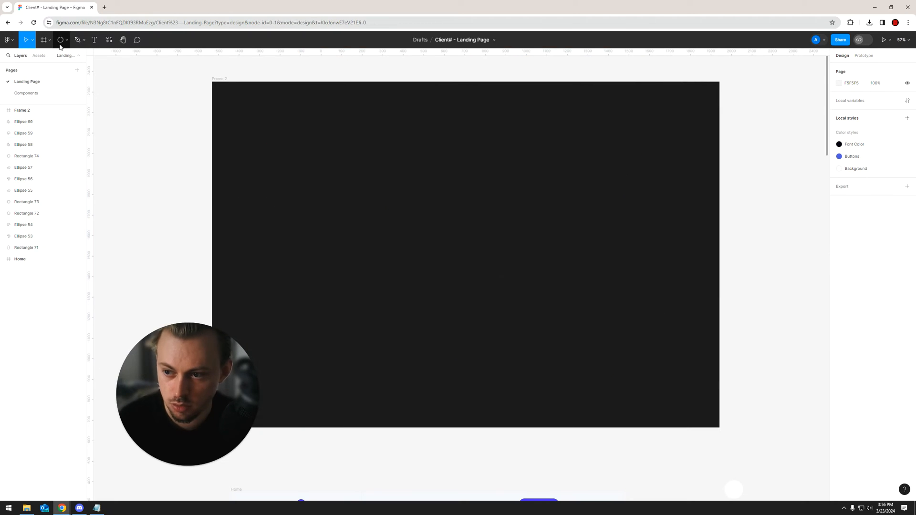
Step: Draw a yellow ellipse on the dark frame and raise its Layer blur to 364
left_click_drag(393, 204, 545, 355)
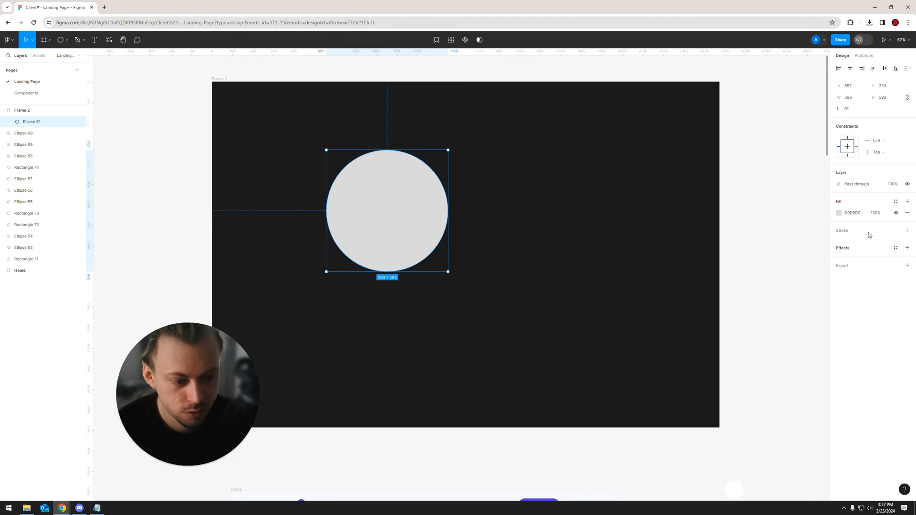
left_click(839, 213)
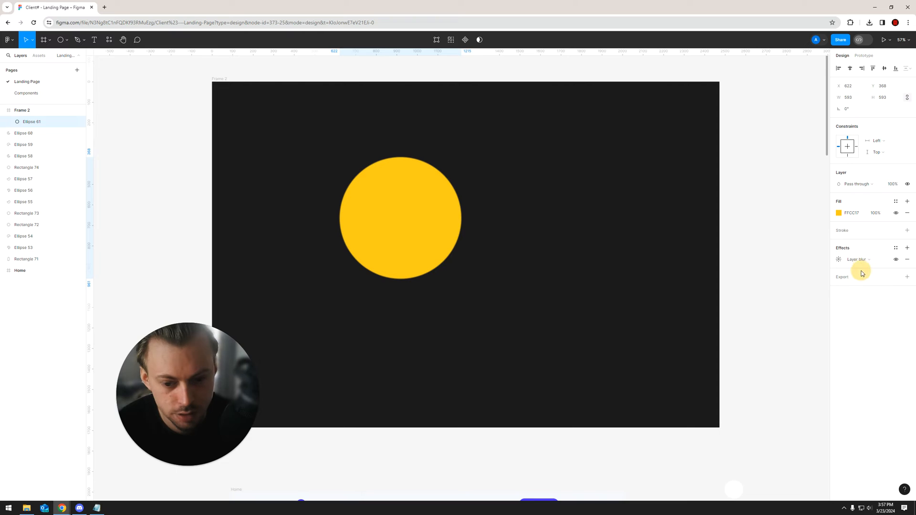
left_click(839, 258)
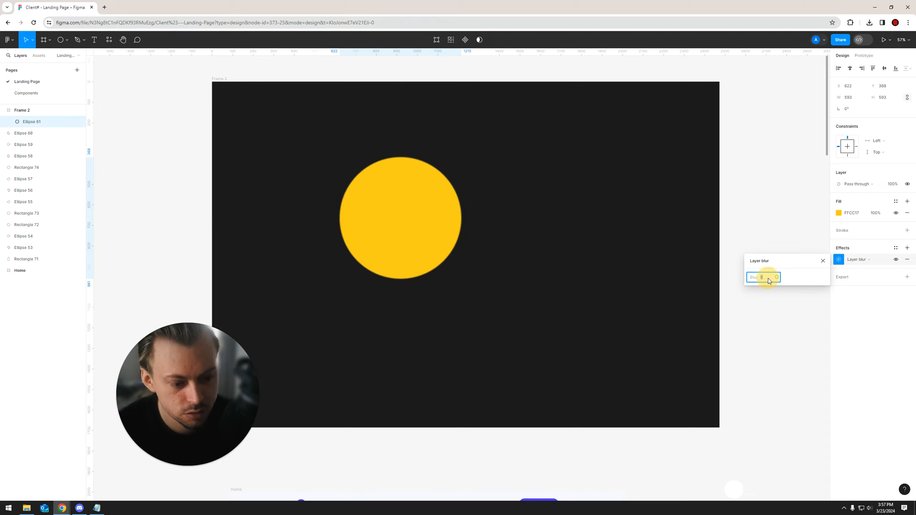
type("52")
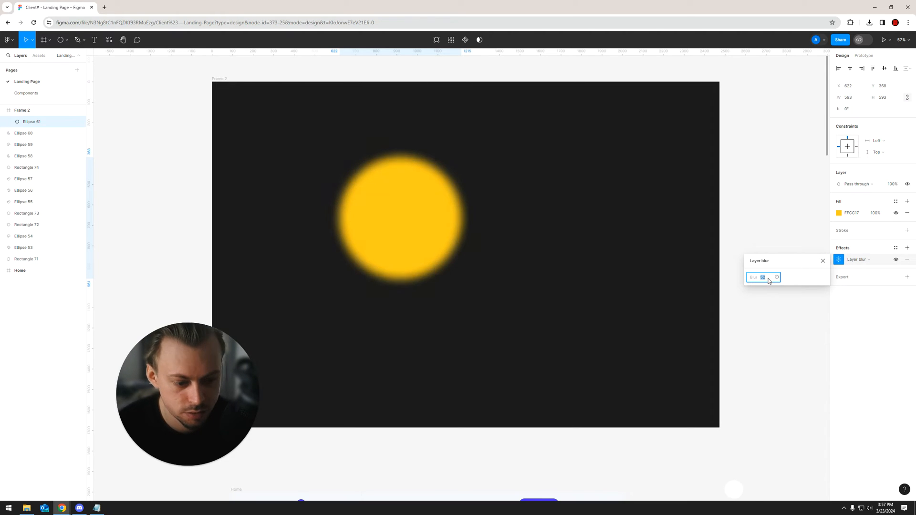
type("113")
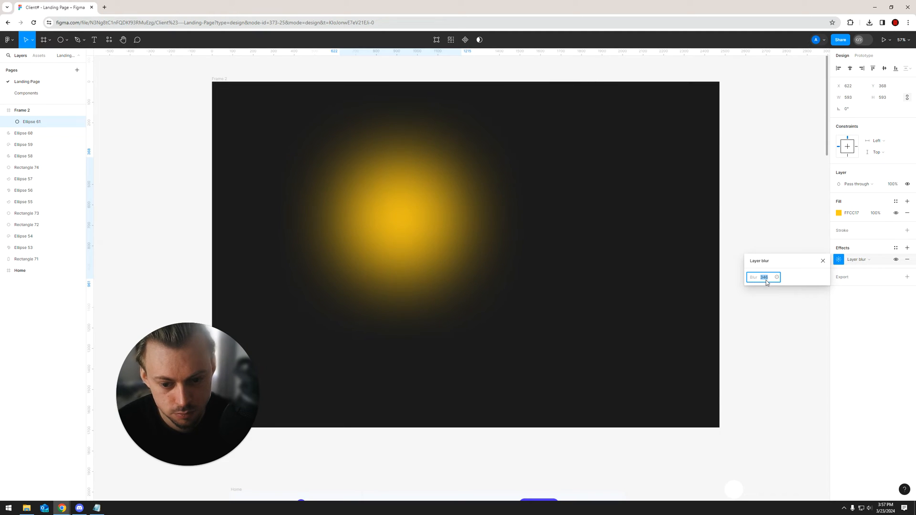
type("364")
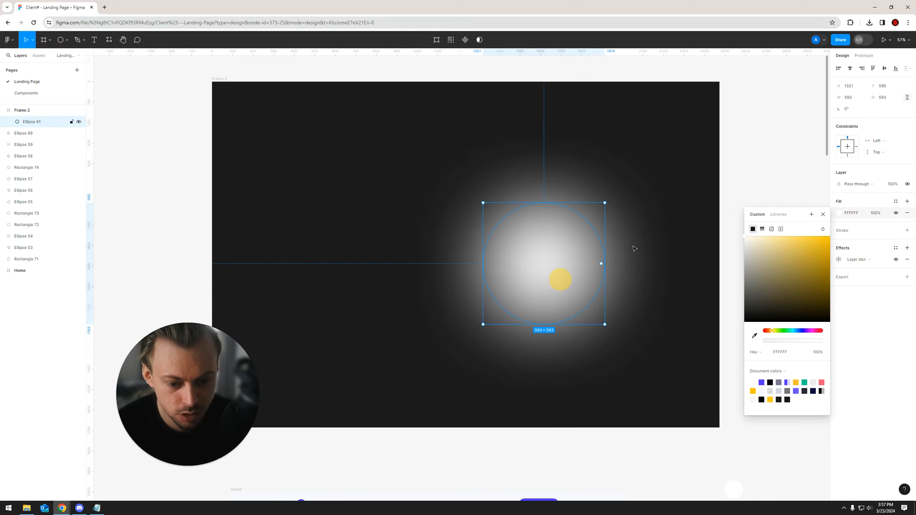
Step: Recolour the blurred glow to magenta
left_click(809, 245)
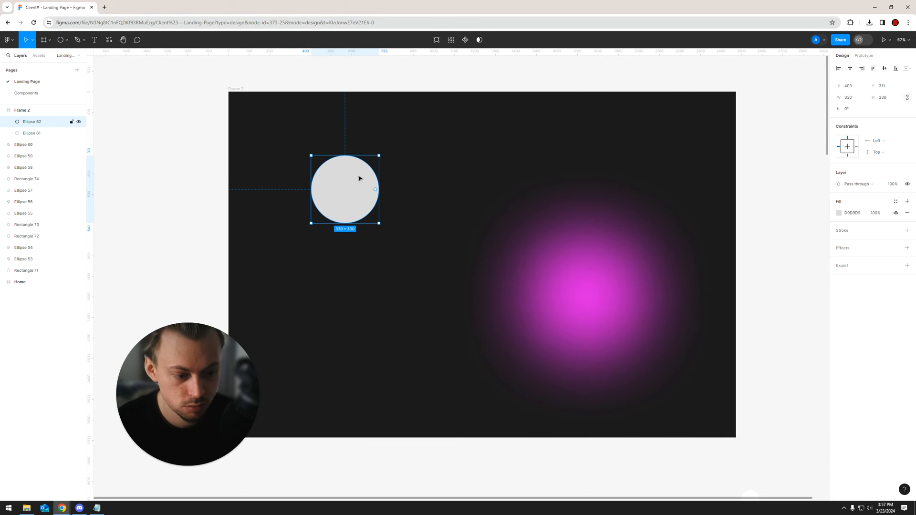
Step: Give the small grey circle a golden-yellow drop shadow at 100% with blur 135
left_click(906, 248)
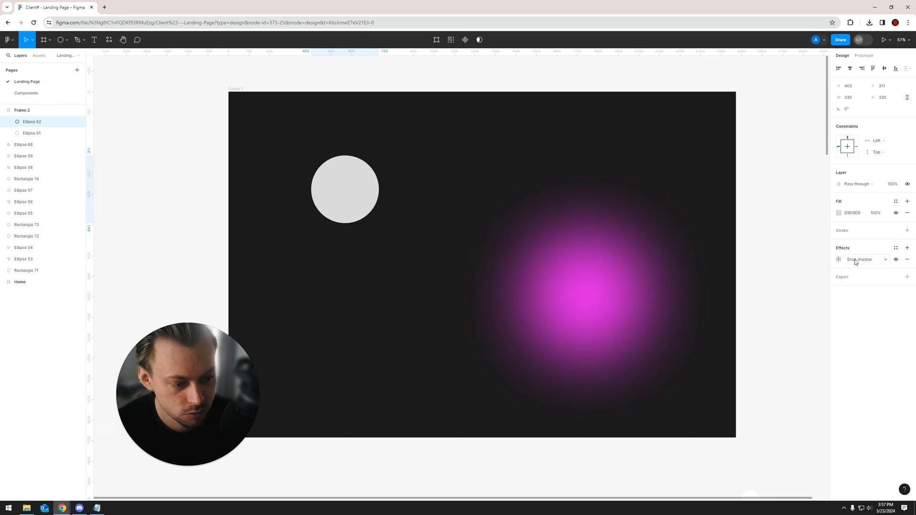
left_click(840, 259)
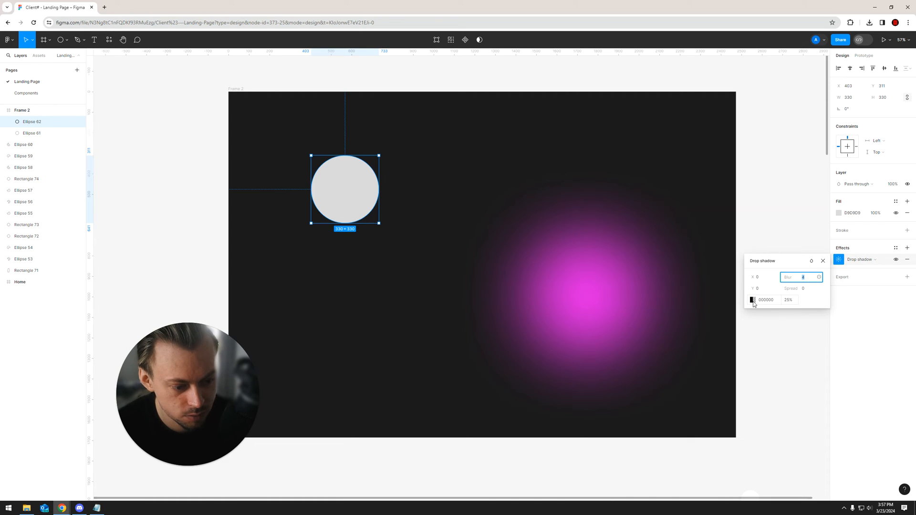
left_click(753, 299)
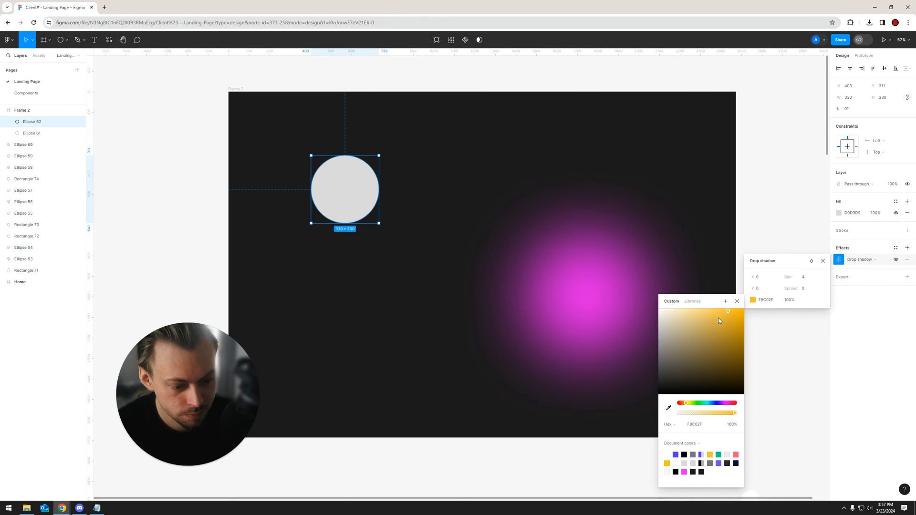
left_click(804, 277)
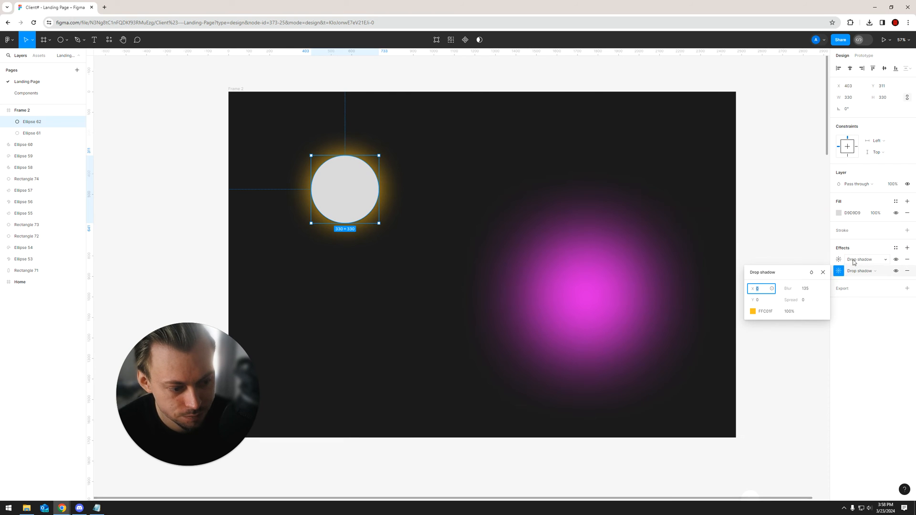
Step: Fill the circle with 181818 and colour a third stacked drop shadow golden
left_click(839, 271)
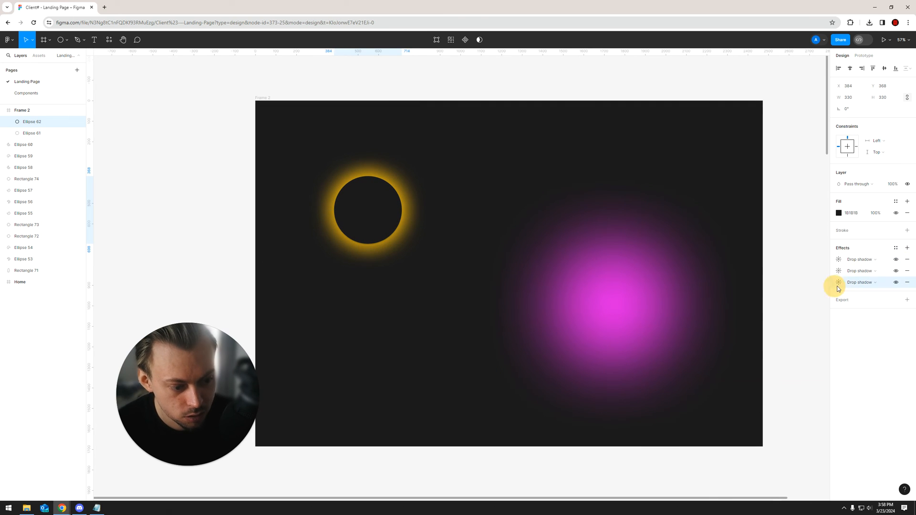
left_click(839, 282)
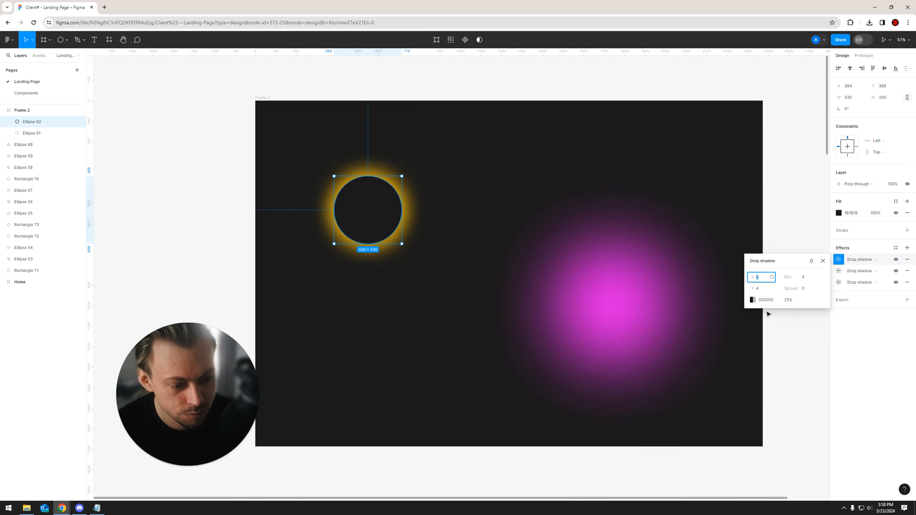
left_click(753, 299)
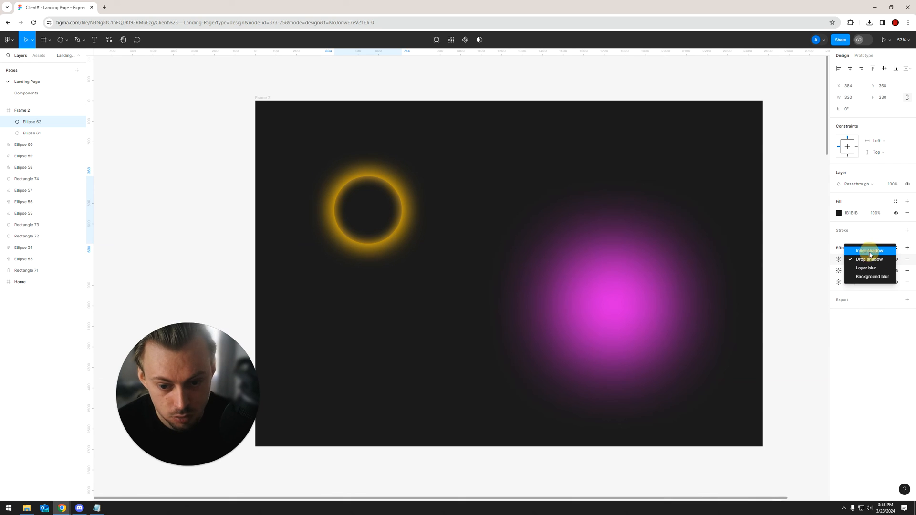
Step: Turn one effect into a golden Inner shadow so the glow bleeds inward
left_click(869, 251)
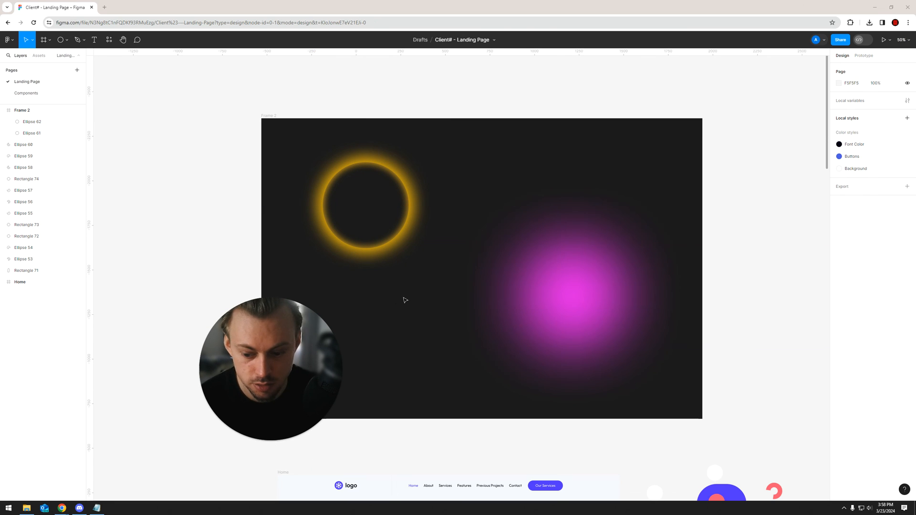
left_click(362, 204)
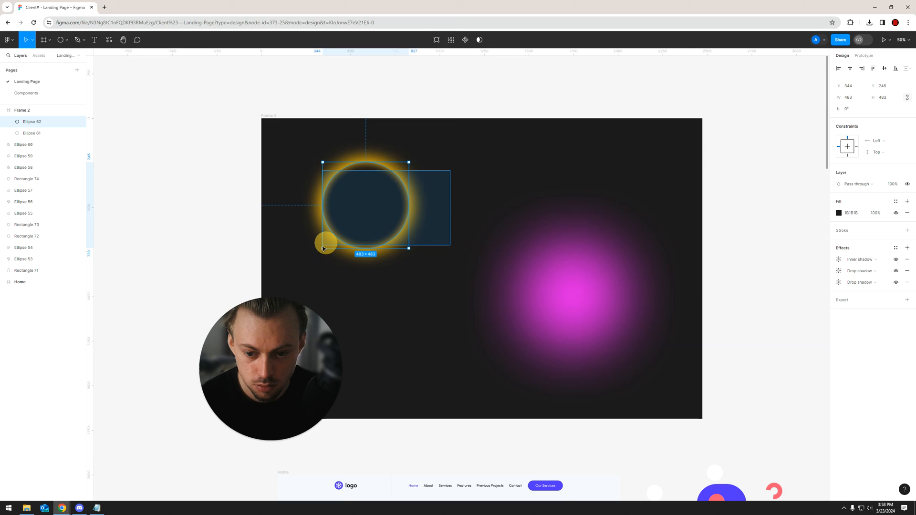